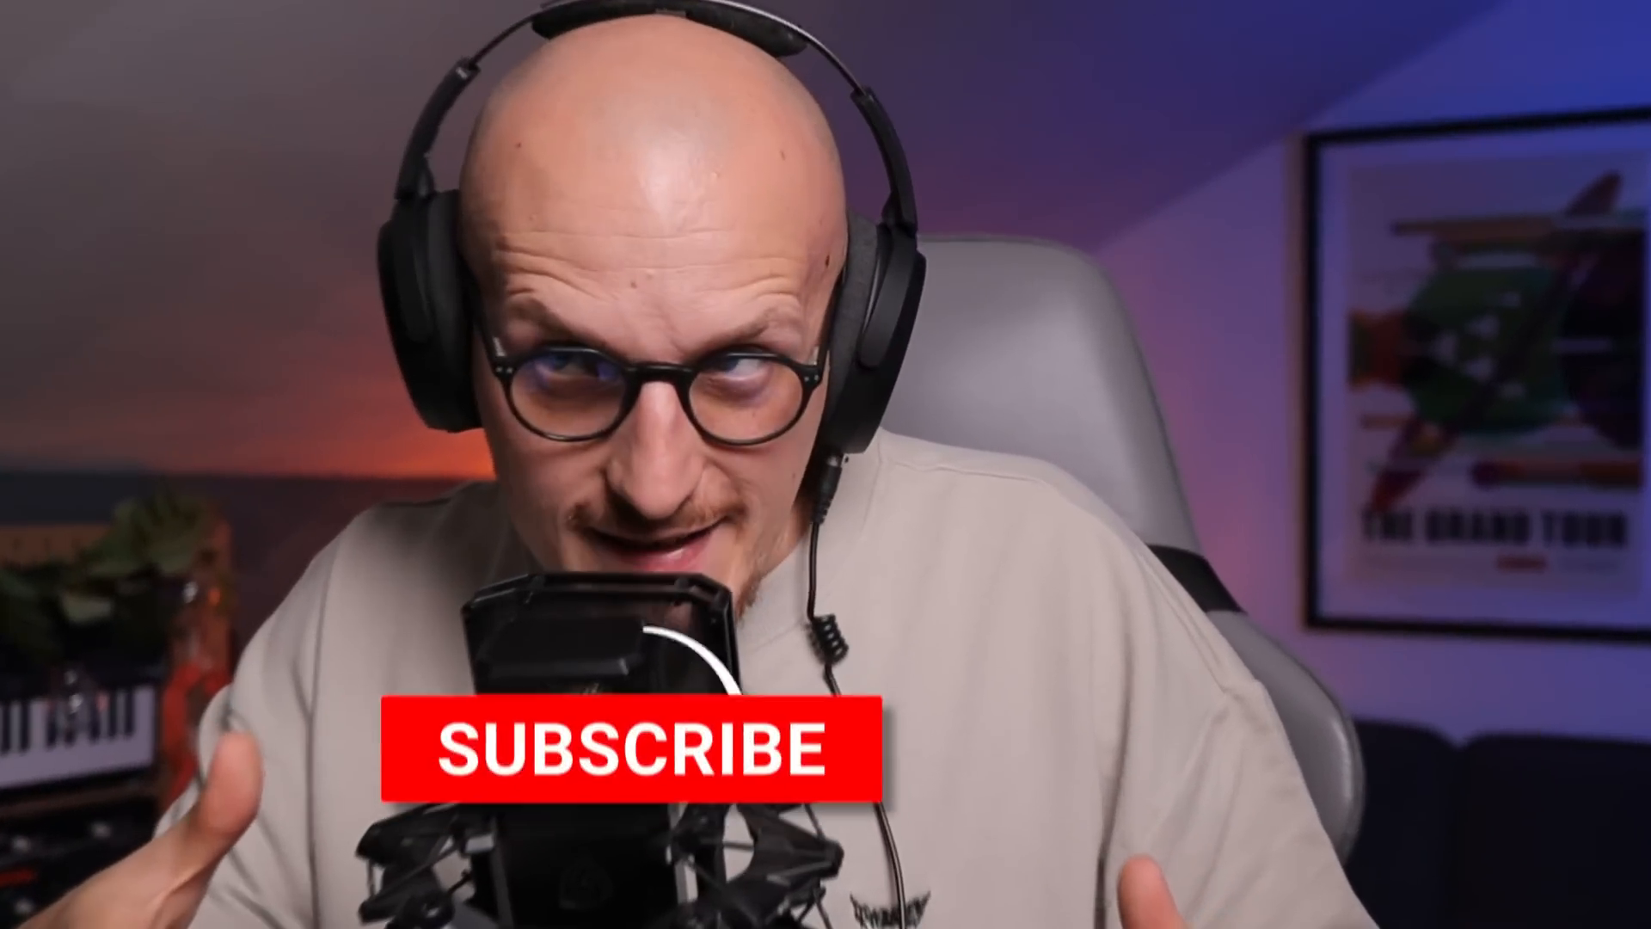
# Reveal the Envelope Follower's Audio Routing settings to route its sidechain from the Drum Rack kick
pyautogui.click(627, 747)
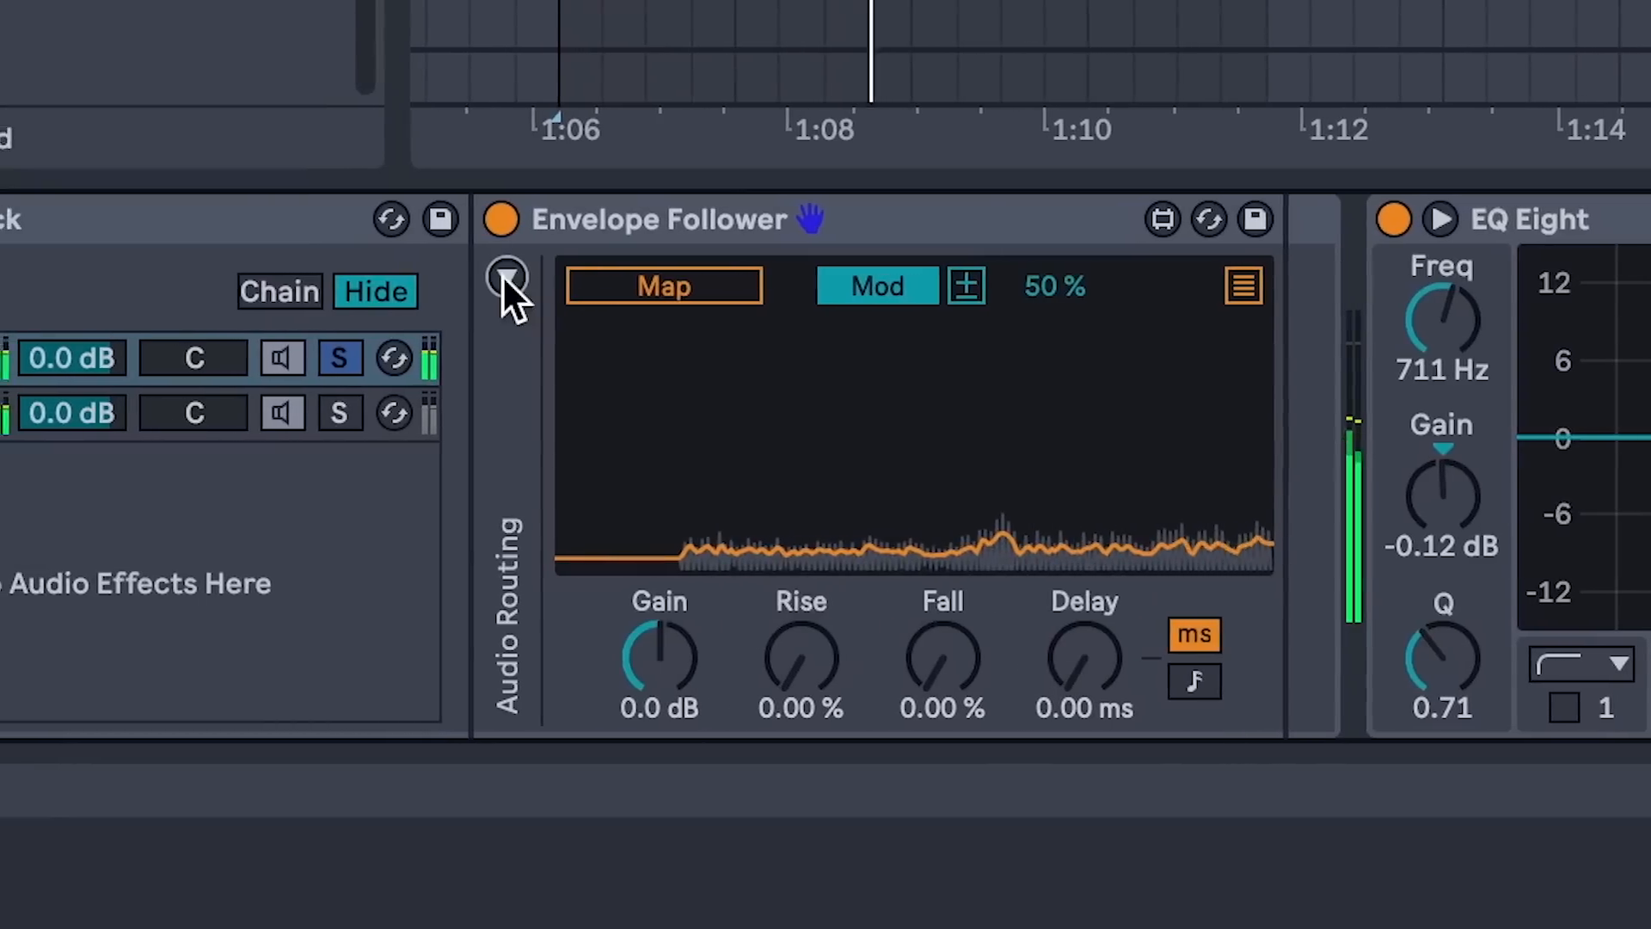
pyautogui.click(506, 278)
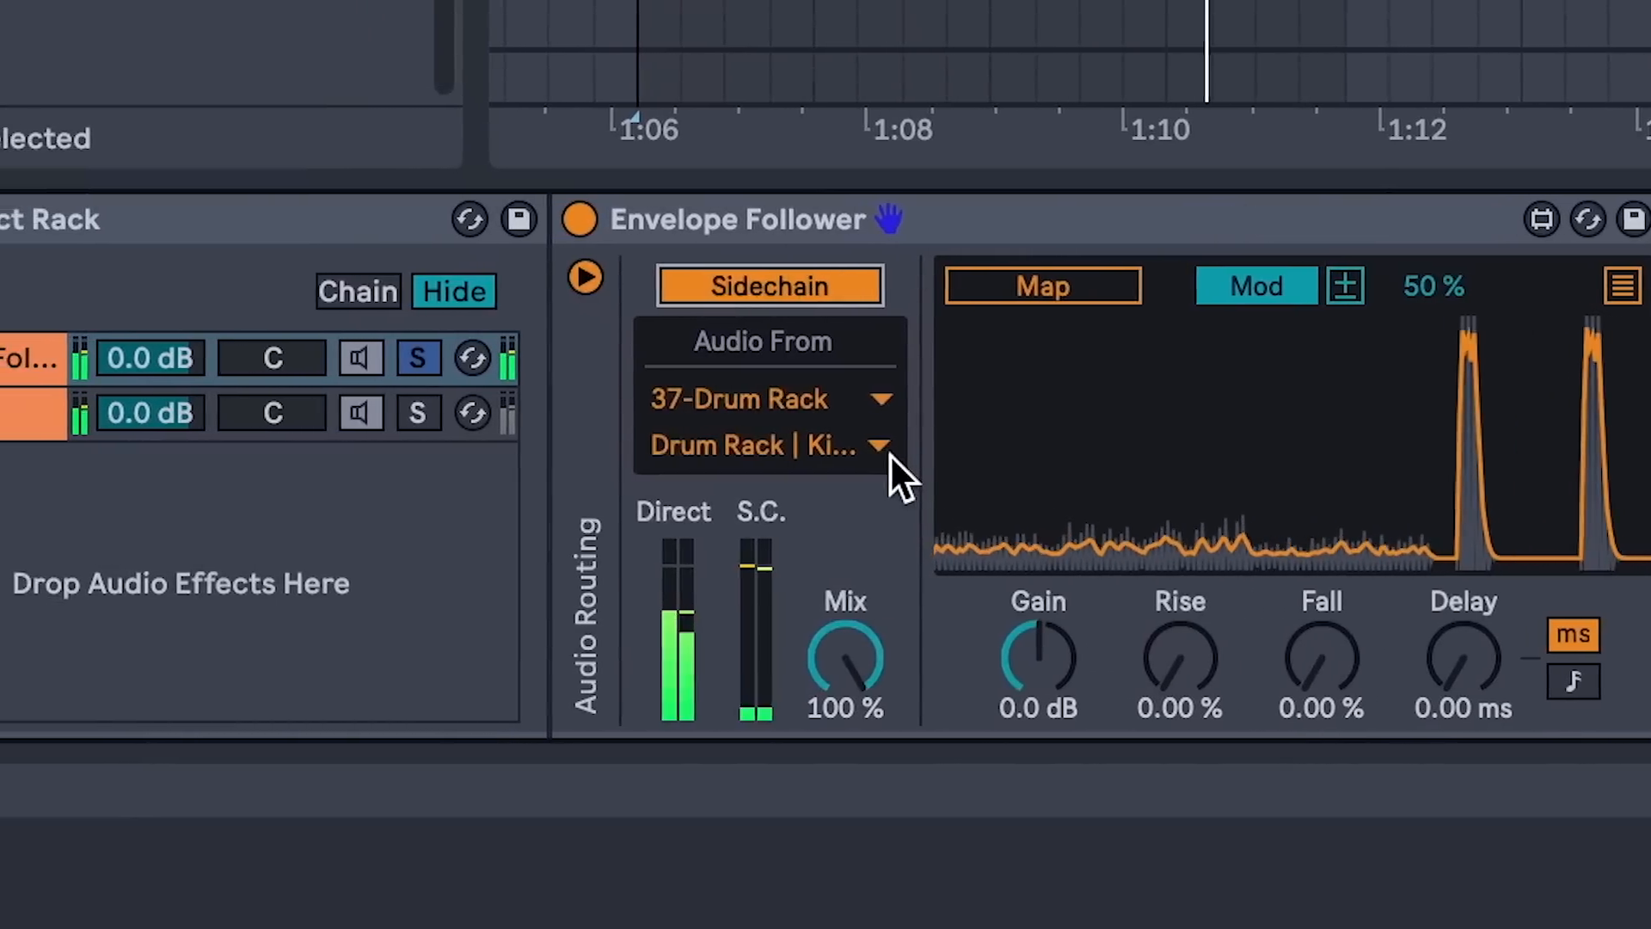